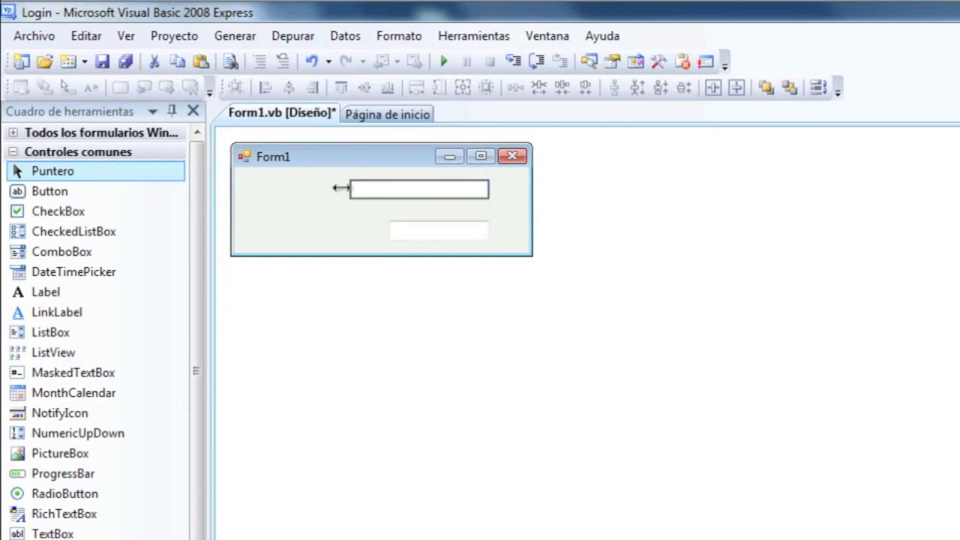
- Place the Usuario: and Pass: labels beside the two text boxes and add the Entrar button
left_click(368, 240)
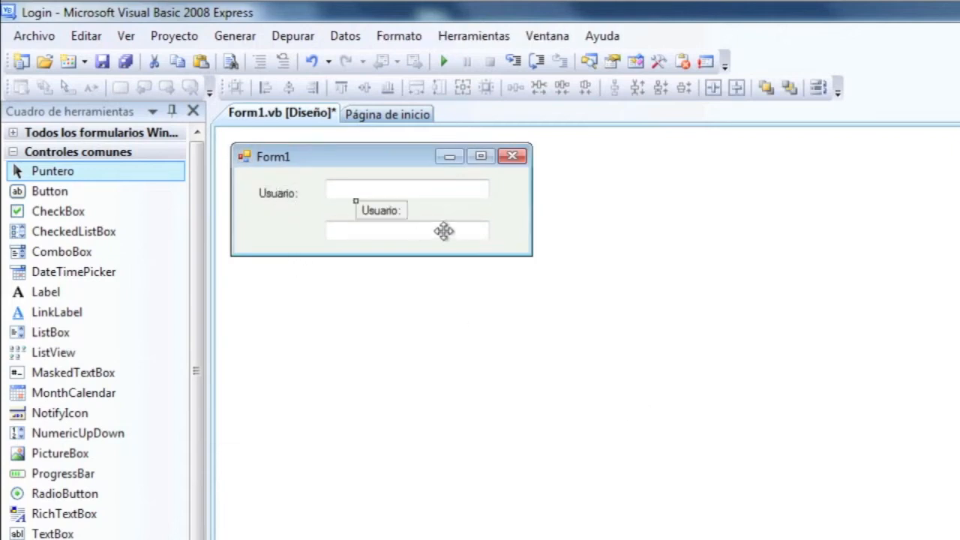
left_click_drag(381, 210, 278, 185)
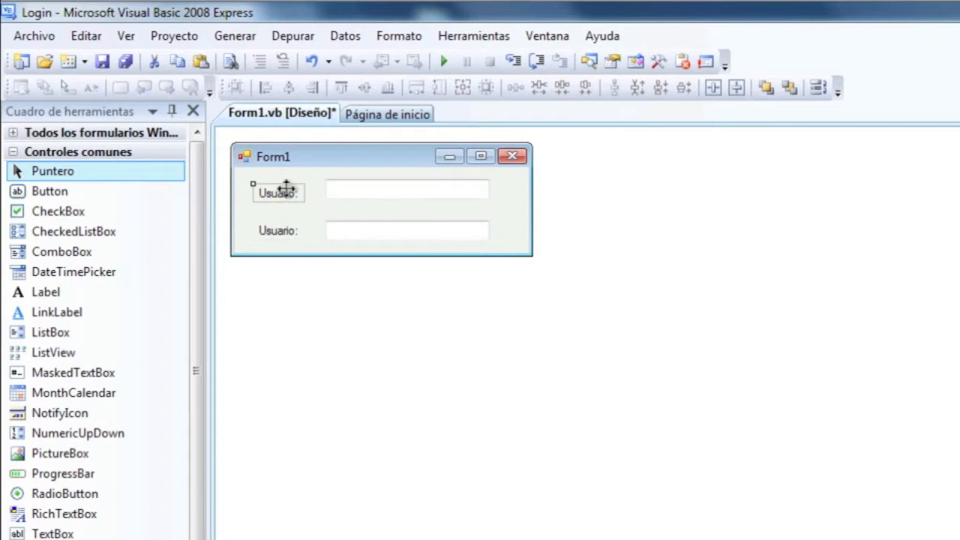
left_click_drag(278, 192, 279, 230)
type("Entrar")
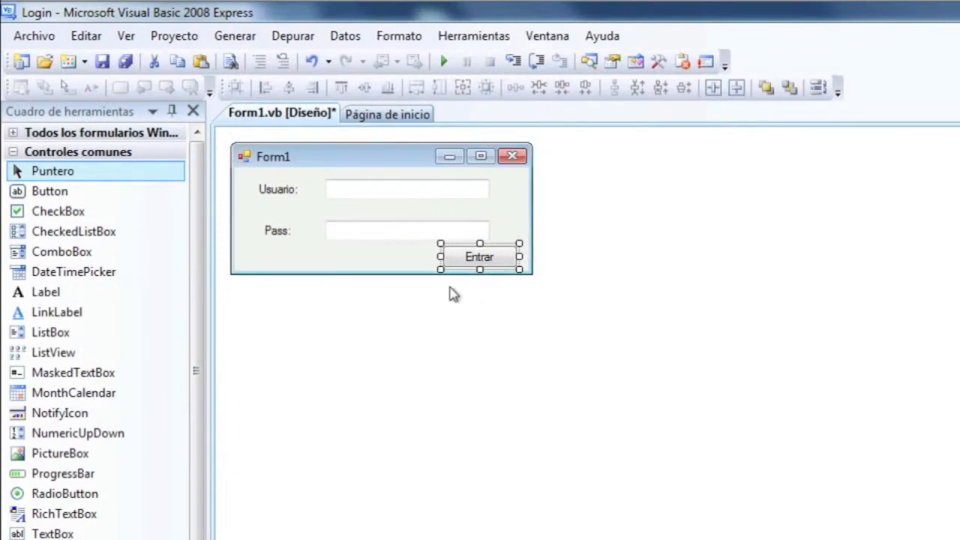
mouse_move(469, 257)
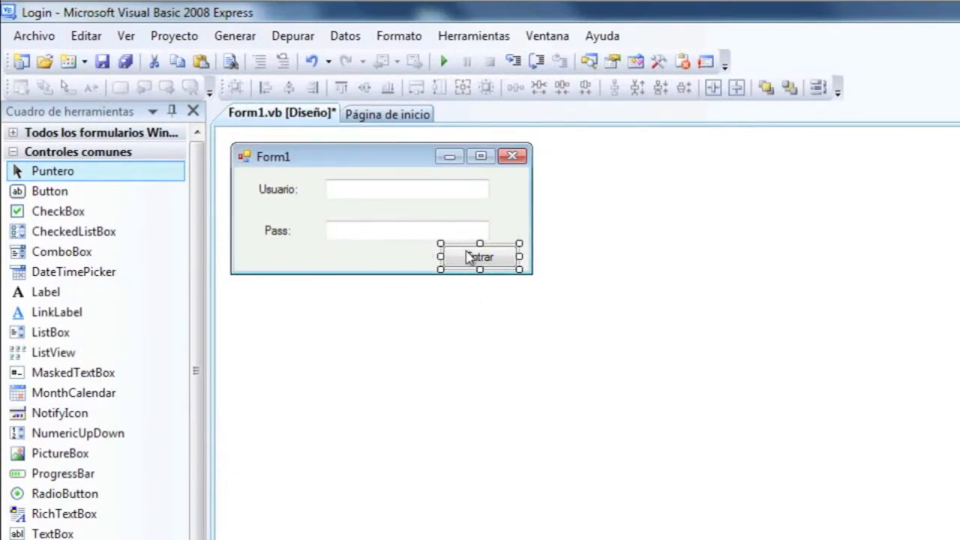
- In Entrar's click handler, write If TextBox1.Text = "user" And TextBox2.Text = "pass" Then
double_click(479, 257)
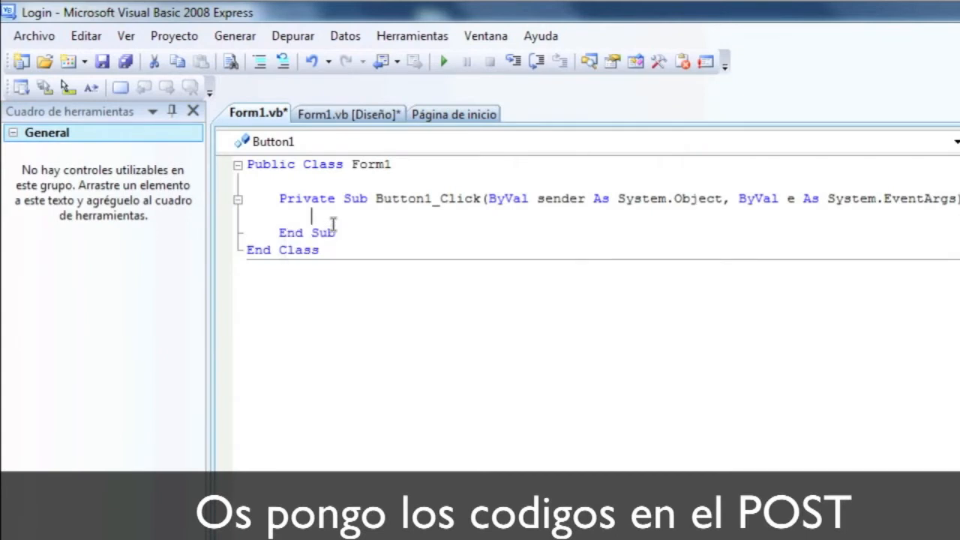
type("If text")
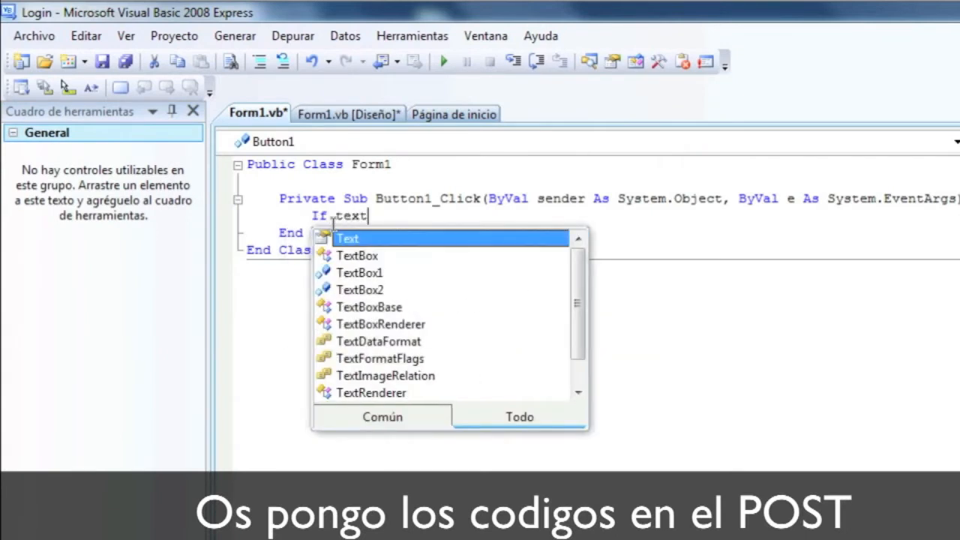
type("box")
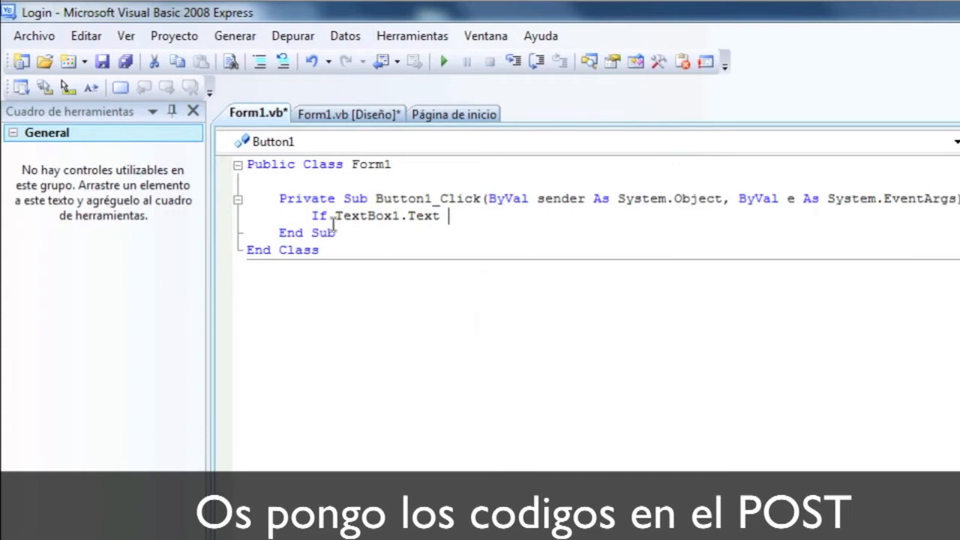
type("=\"")
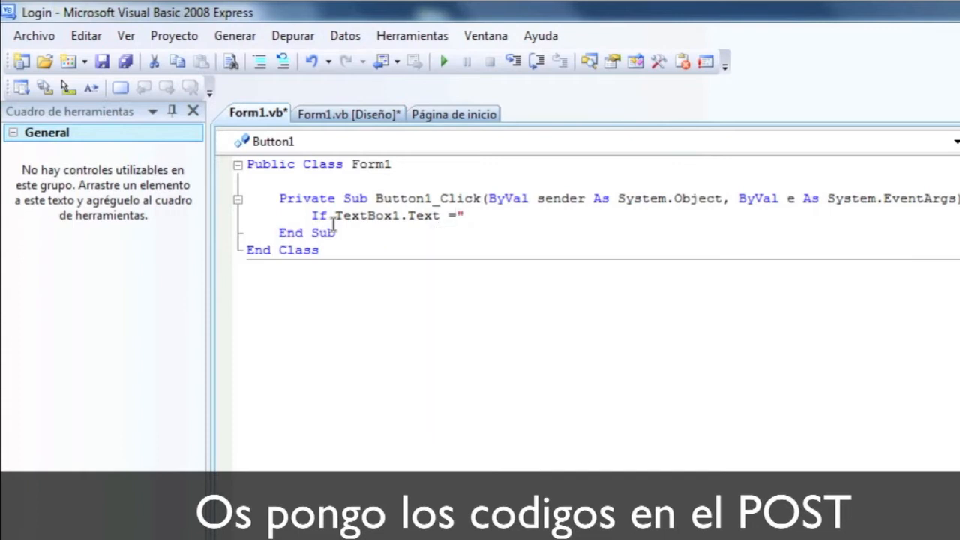
type("user\" and")
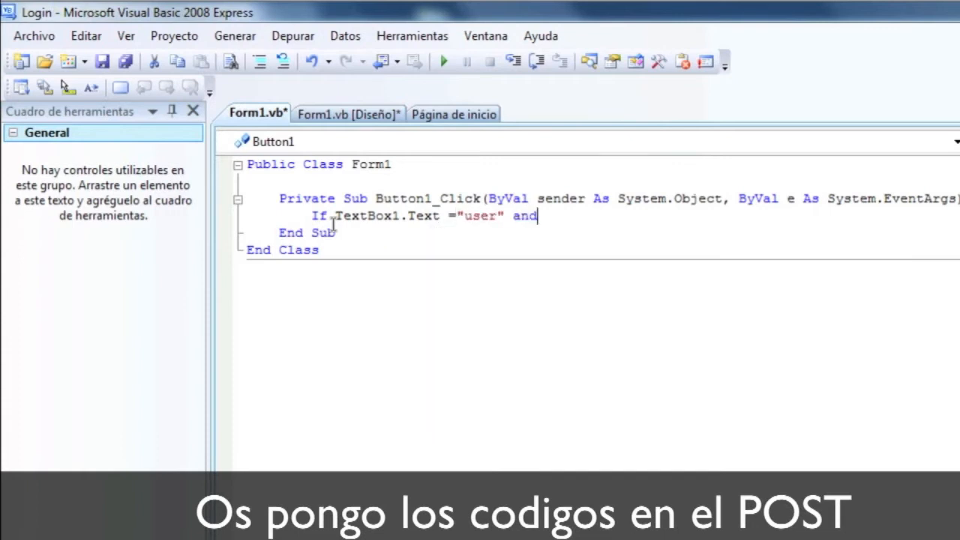
type("textb")
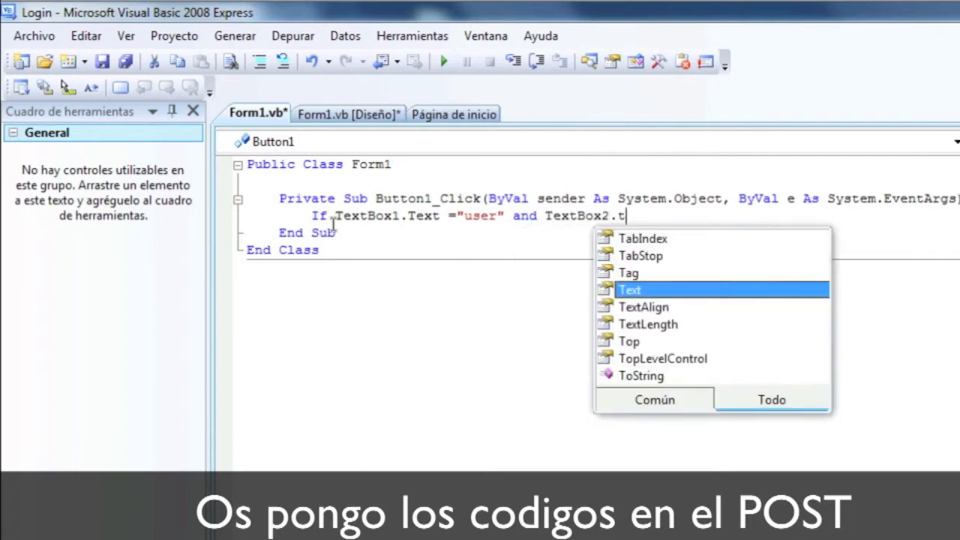
type("ext =")
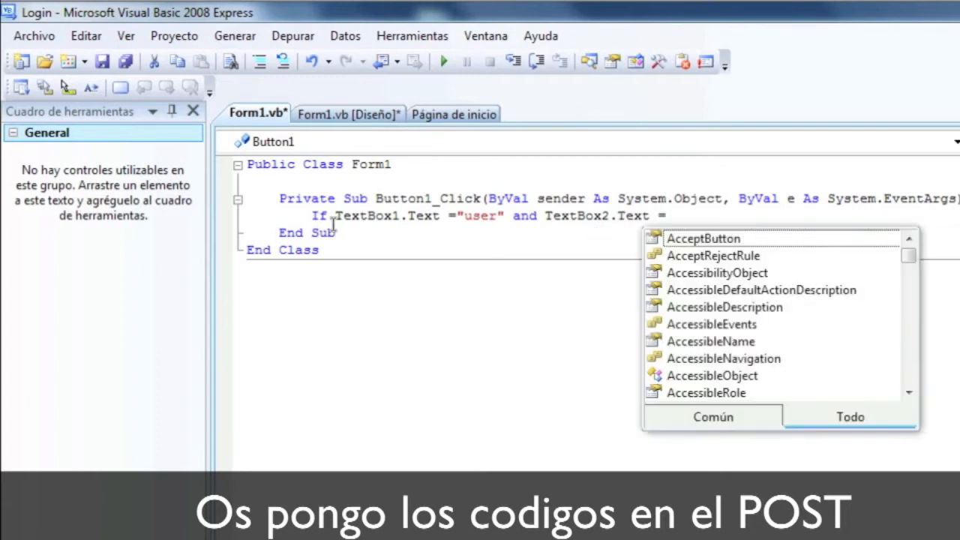
type("\"pass")
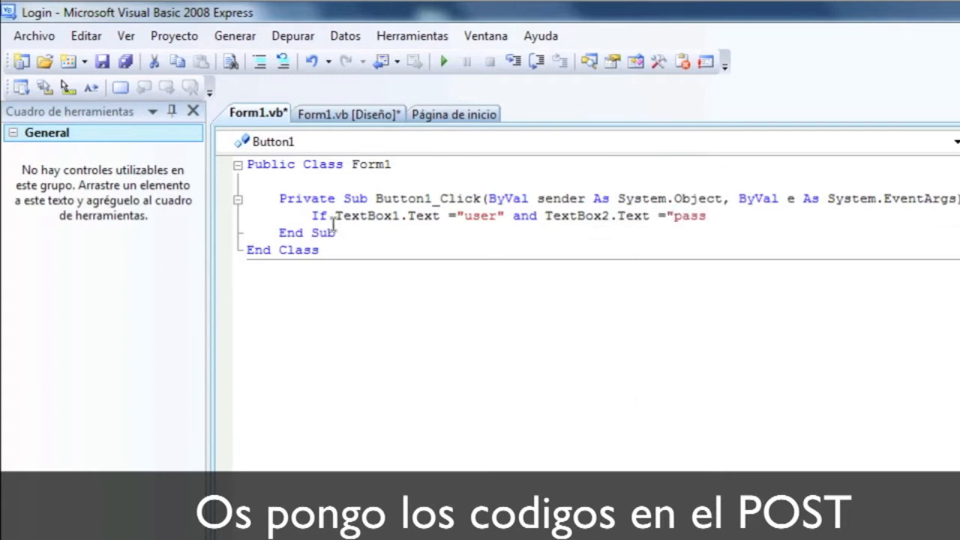
type("\" Then")
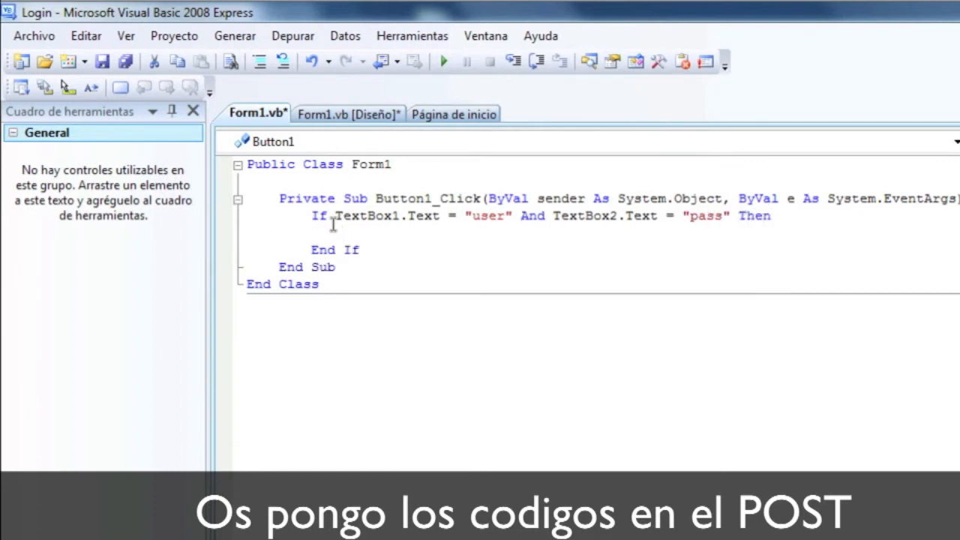
- Inside the If, add Form2.Show(), Me.Close() and MsgBox("¡LOGEADO!")
type("Form2.show(")
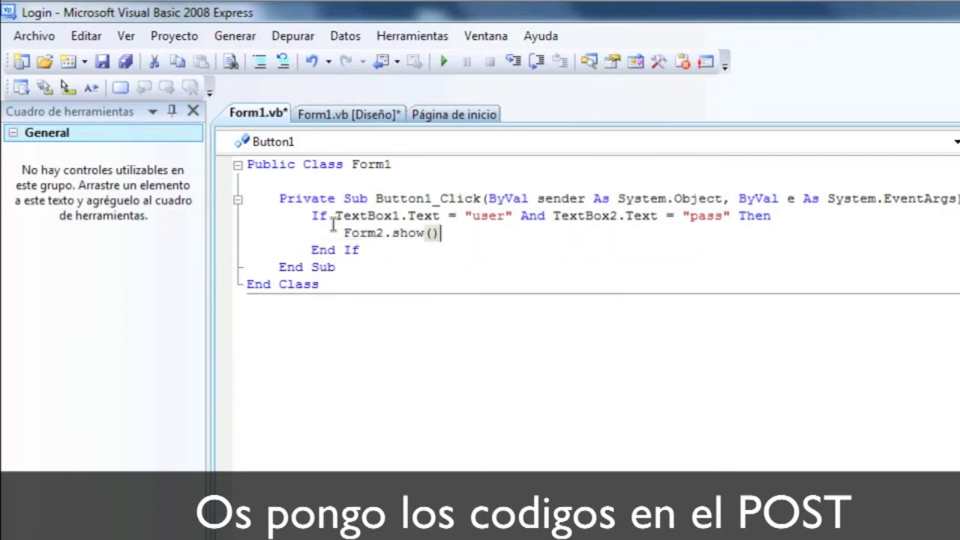
type("MsgBox")
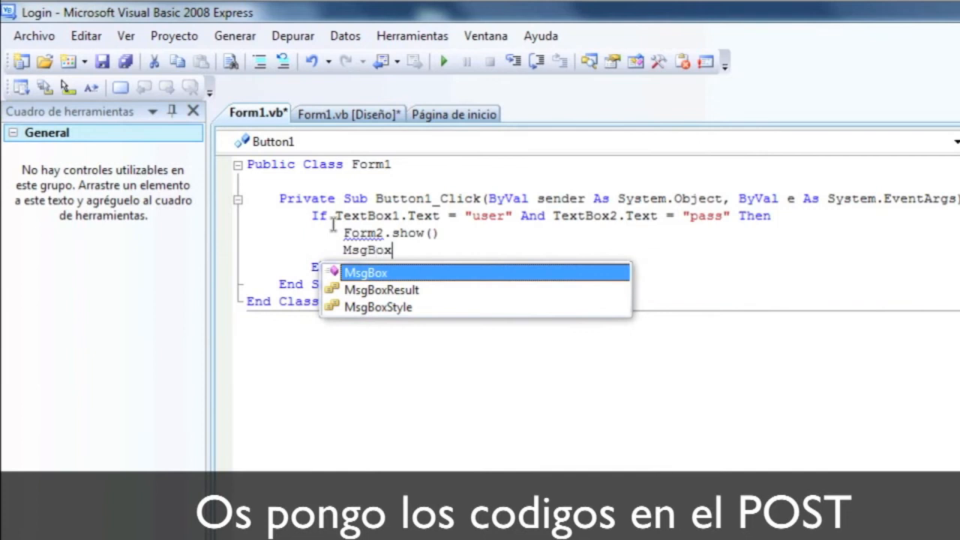
type("Me.")
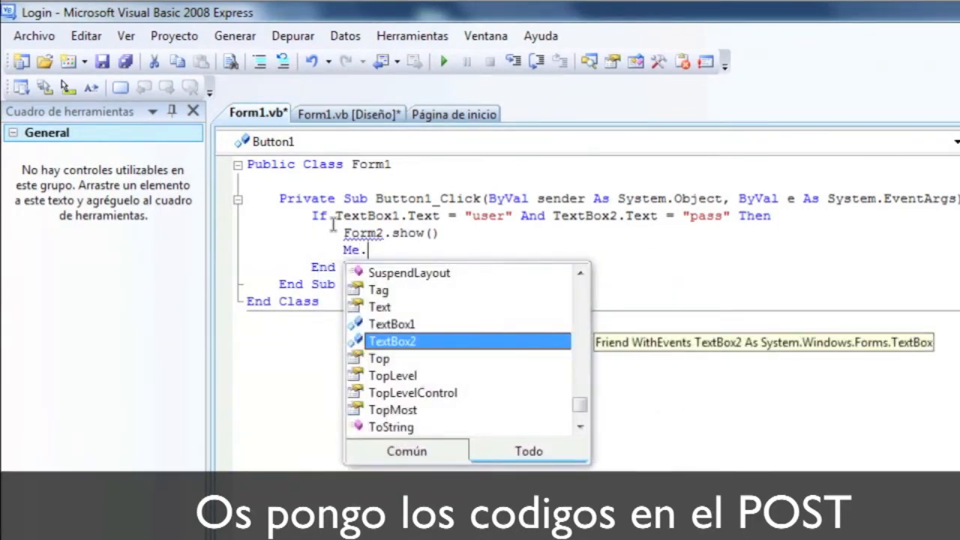
type("close(")
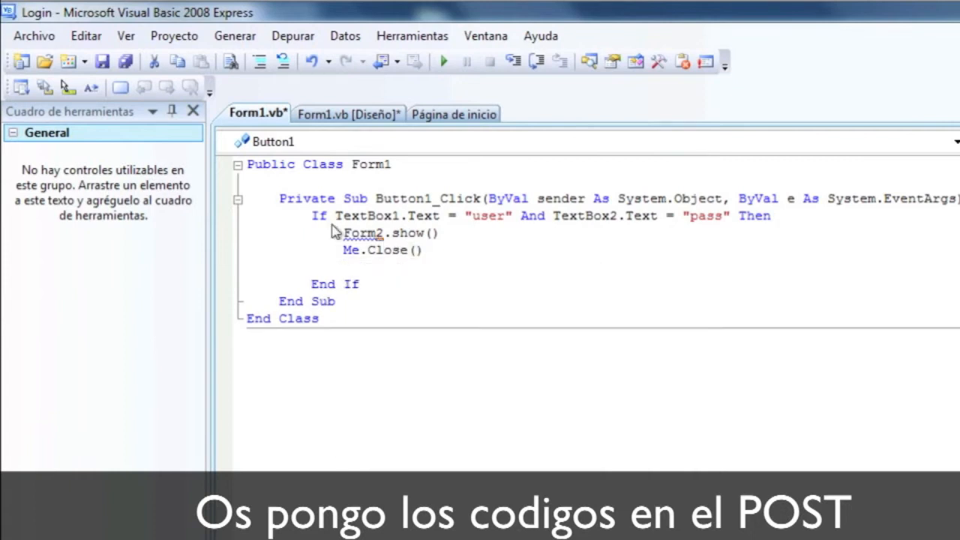
type("MsgBox")
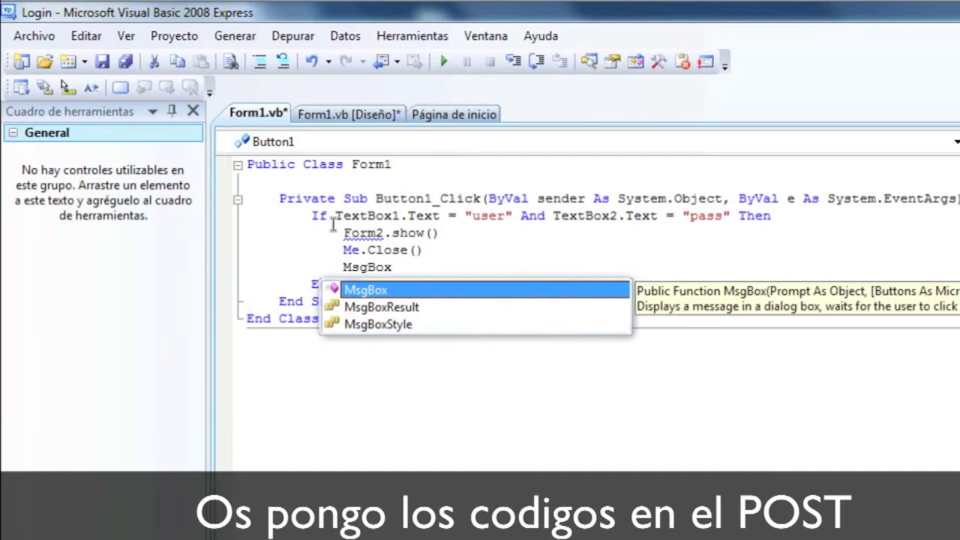
type("(\";LO")
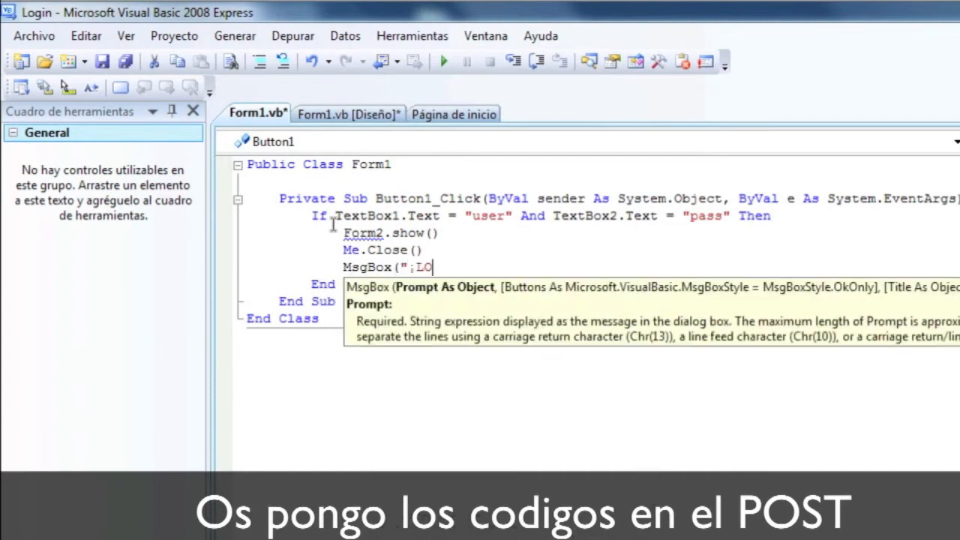
type("GEADO")
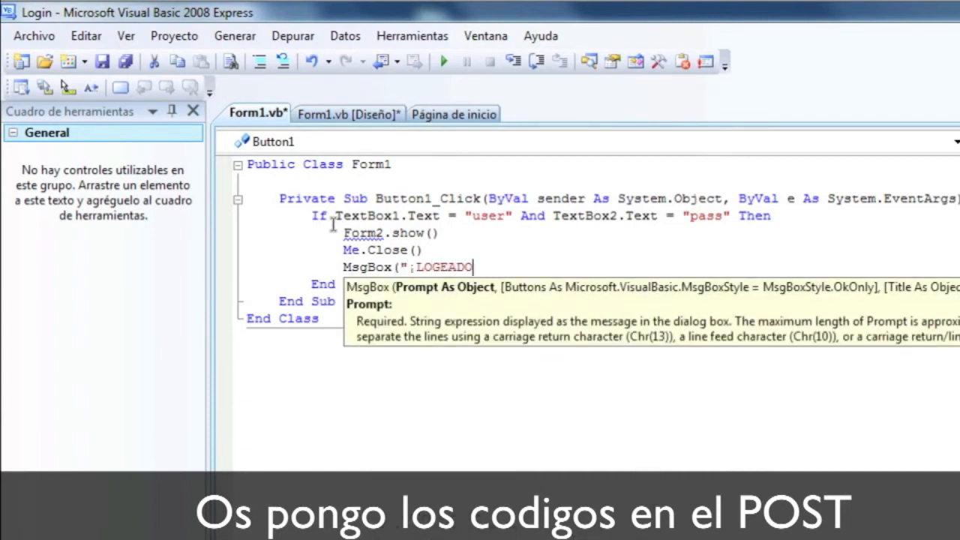
type("!\")")
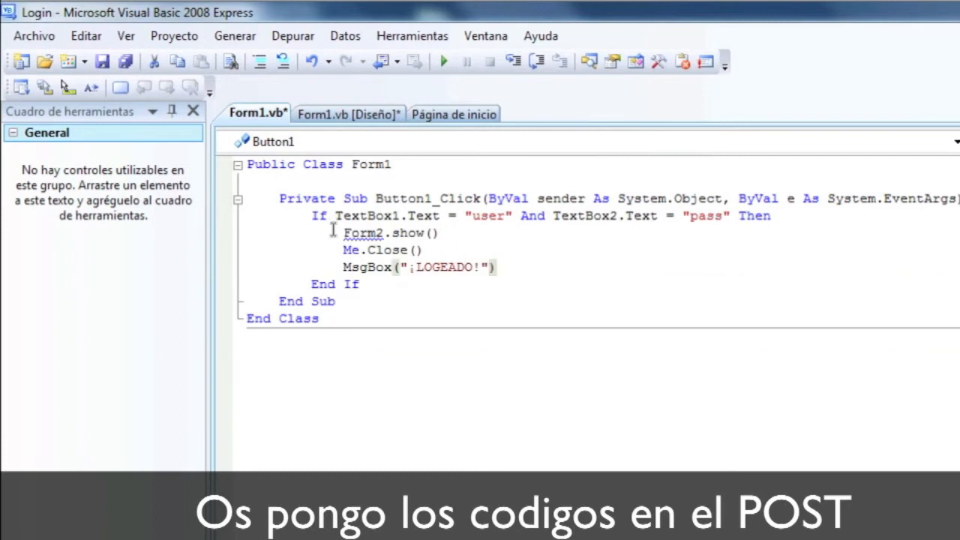
double_click(363, 232)
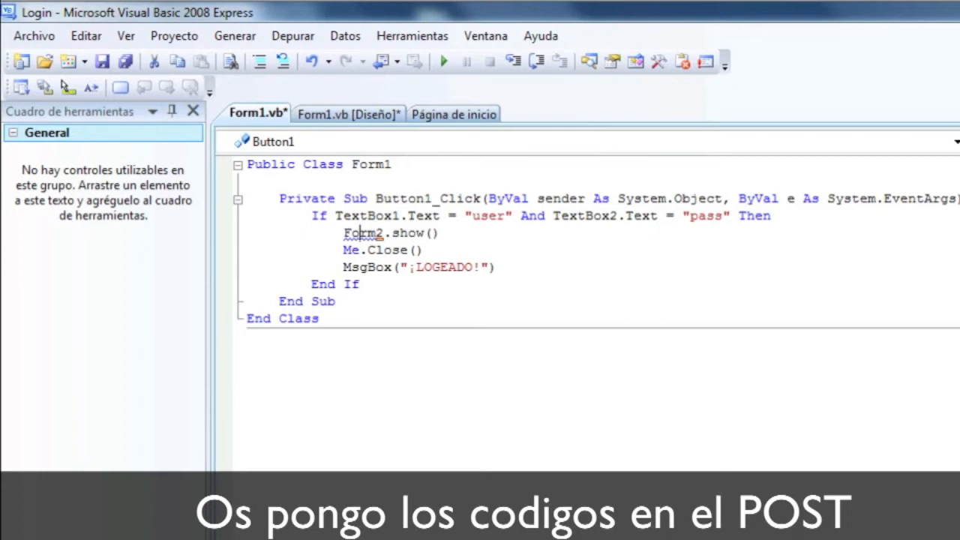
- Add a new Windows form, Form2, from Proyecto > Agregar Windows Forms and return to Form1.vb
left_click(173, 35)
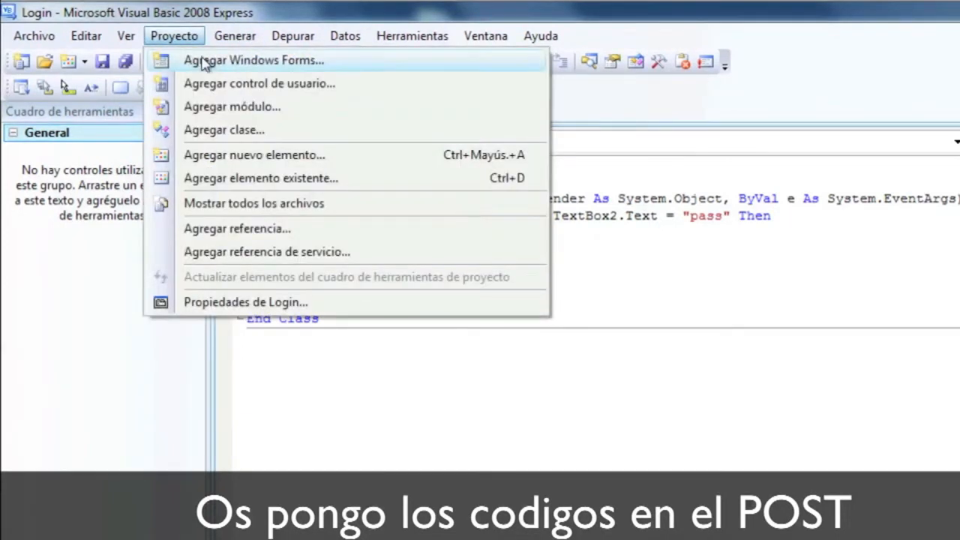
left_click(255, 155)
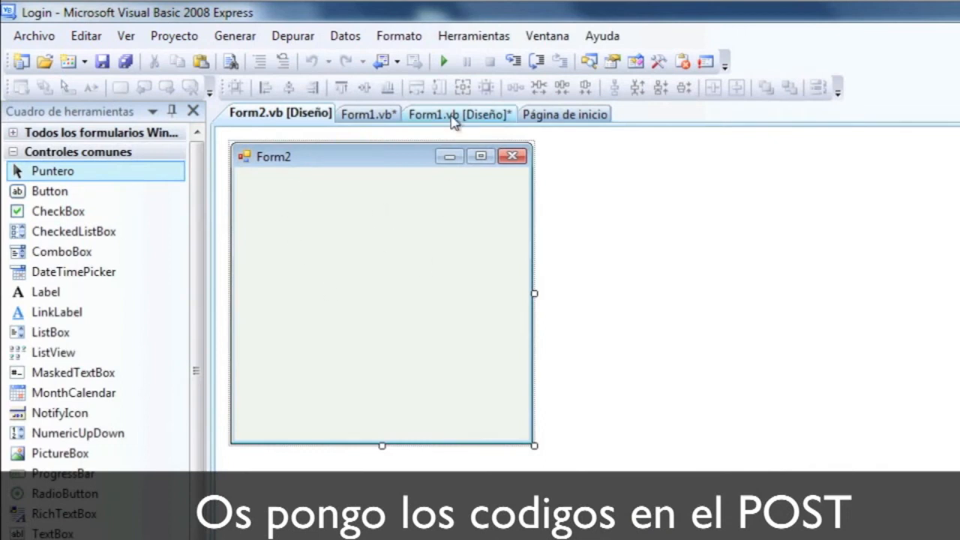
left_click(367, 114)
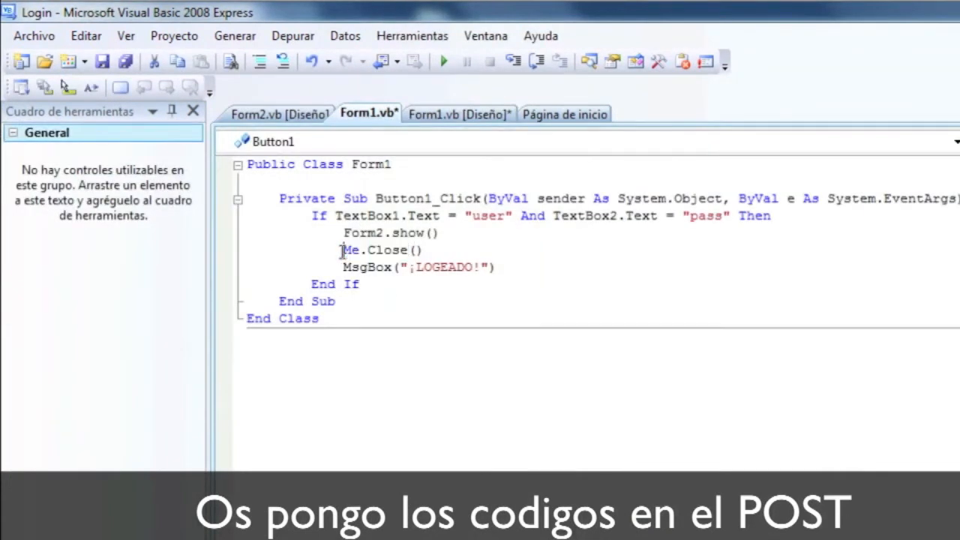
mouse_move(235, 35)
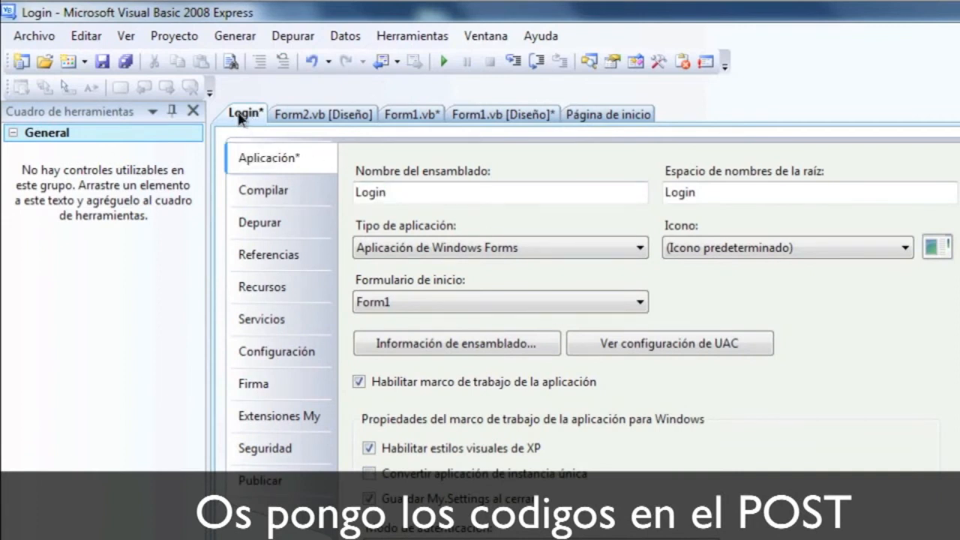
- Close the Login project settings page and switch to Form2's design view
right_click(245, 113)
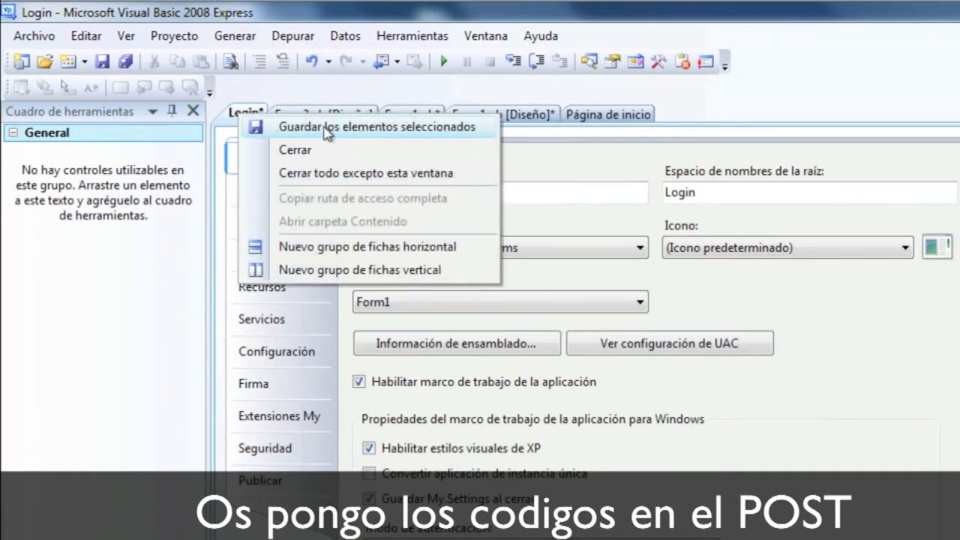
left_click(379, 126)
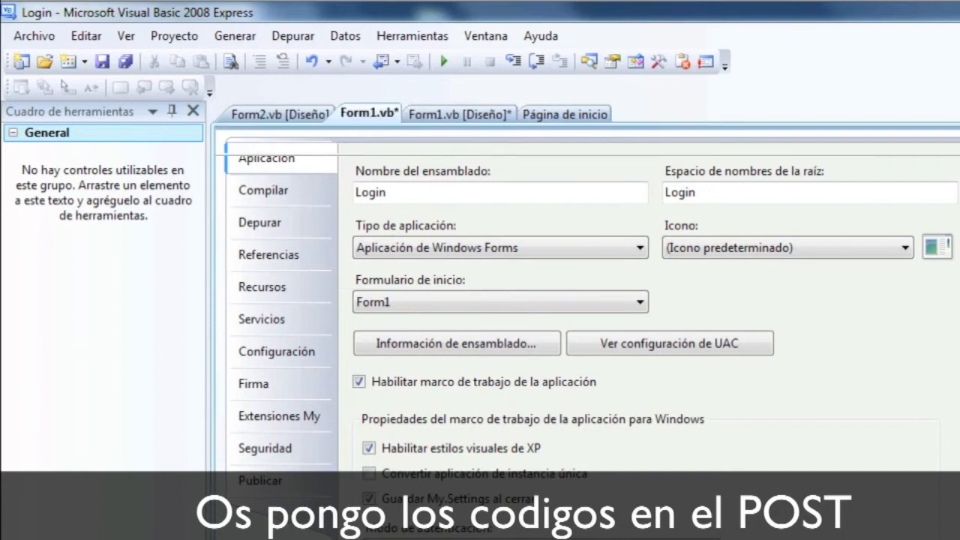
left_click(366, 114)
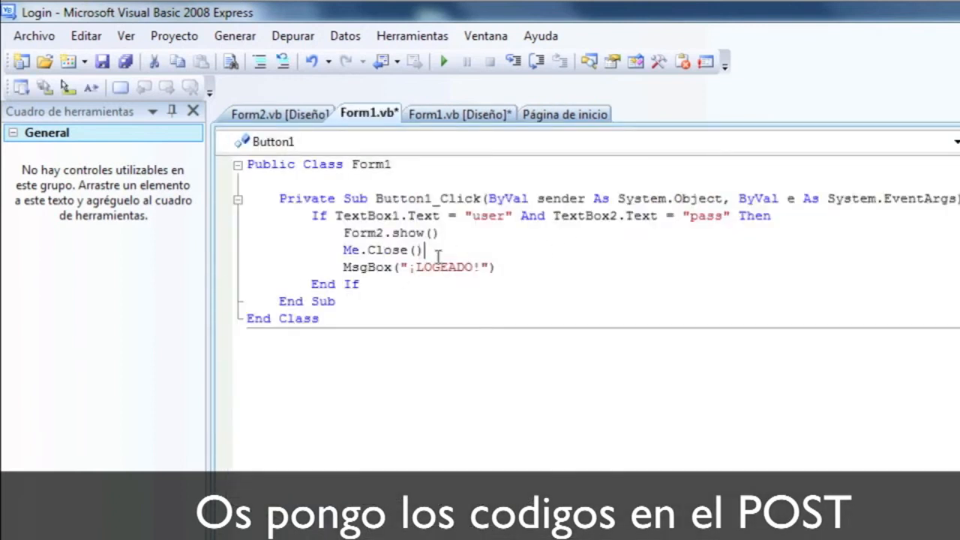
left_click(279, 114)
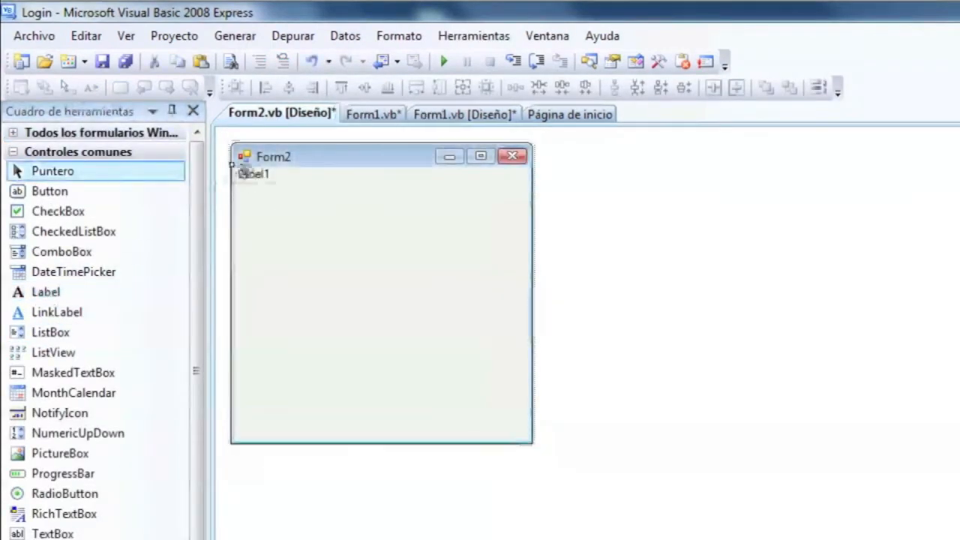
- Position the Bienvenido! label and relabel Form2's buttons Desconectar and SALIR
left_click_drag(255, 173, 353, 198)
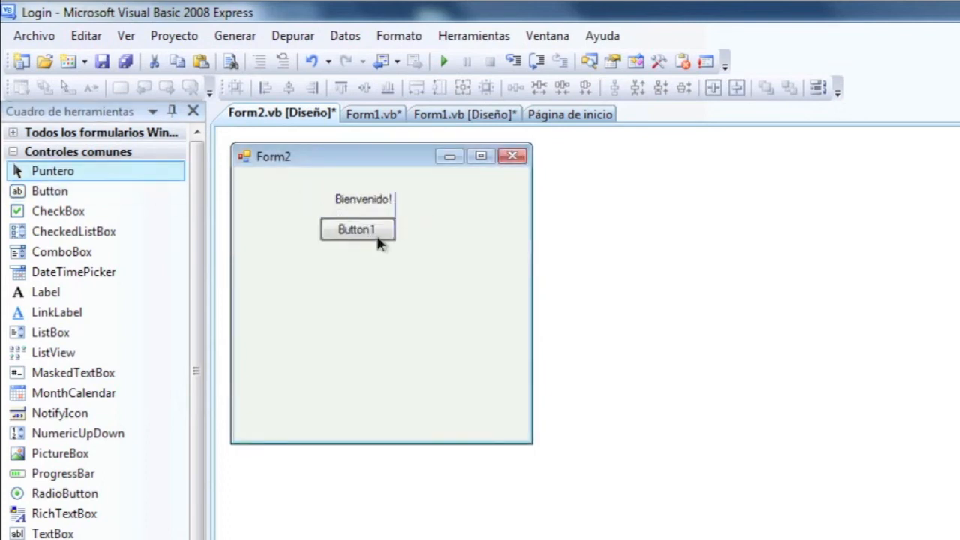
left_click(357, 230)
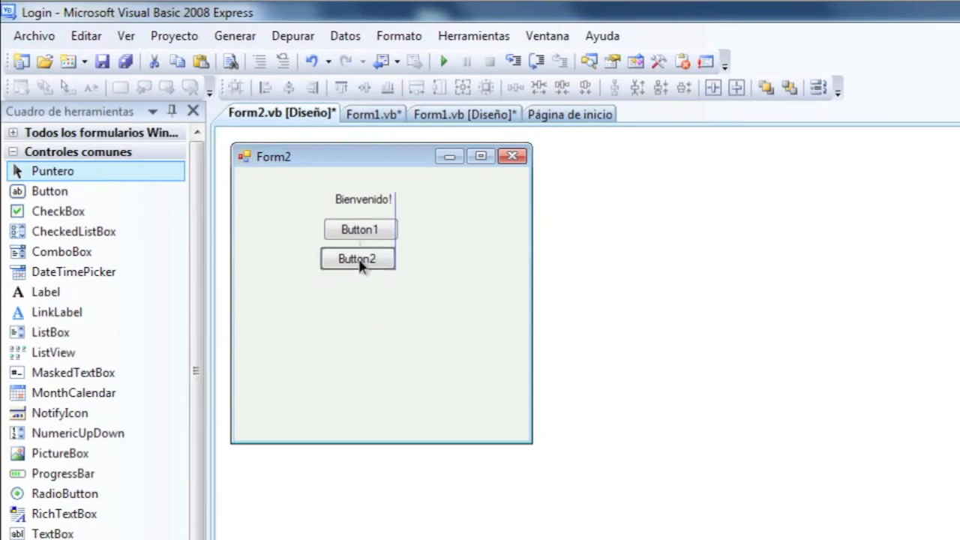
left_click(360, 230)
type("Desconectar")
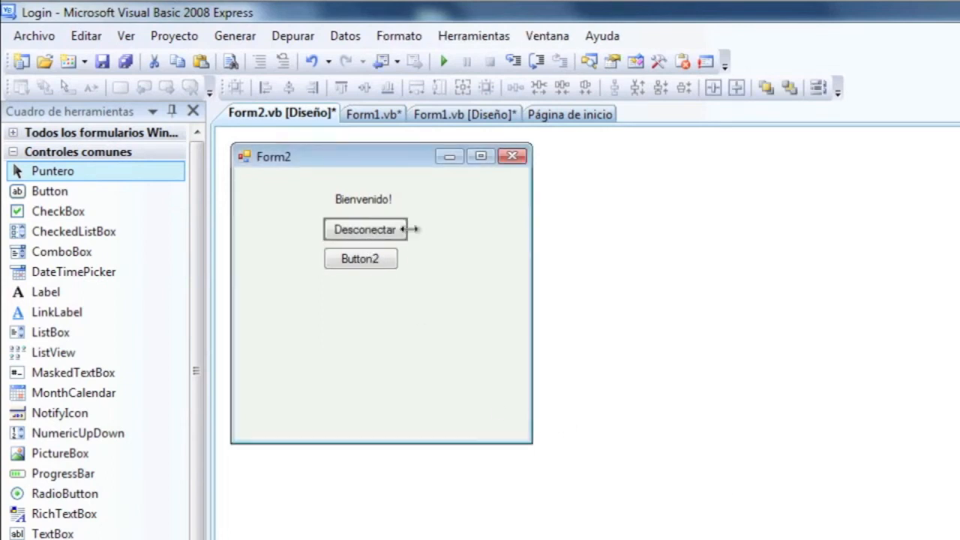
left_click(366, 229)
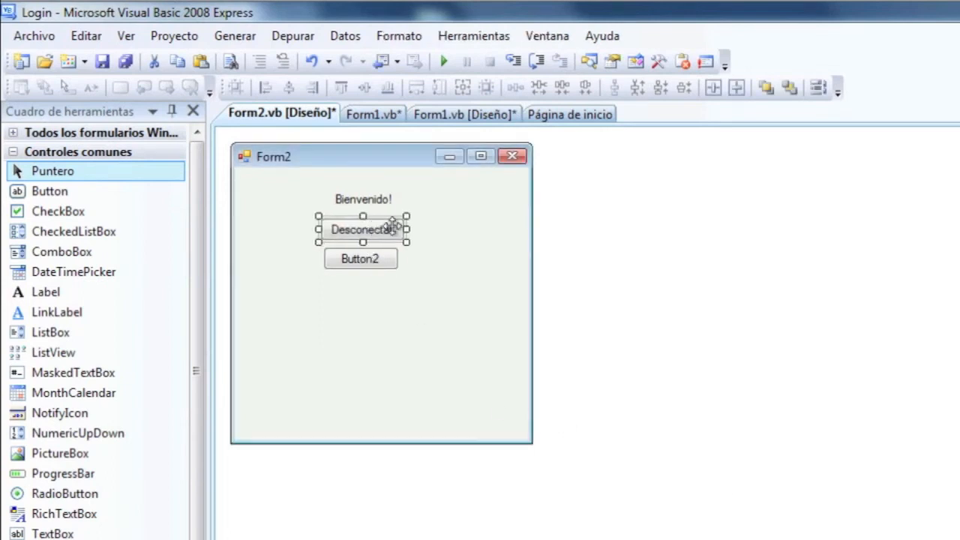
left_click(360, 258)
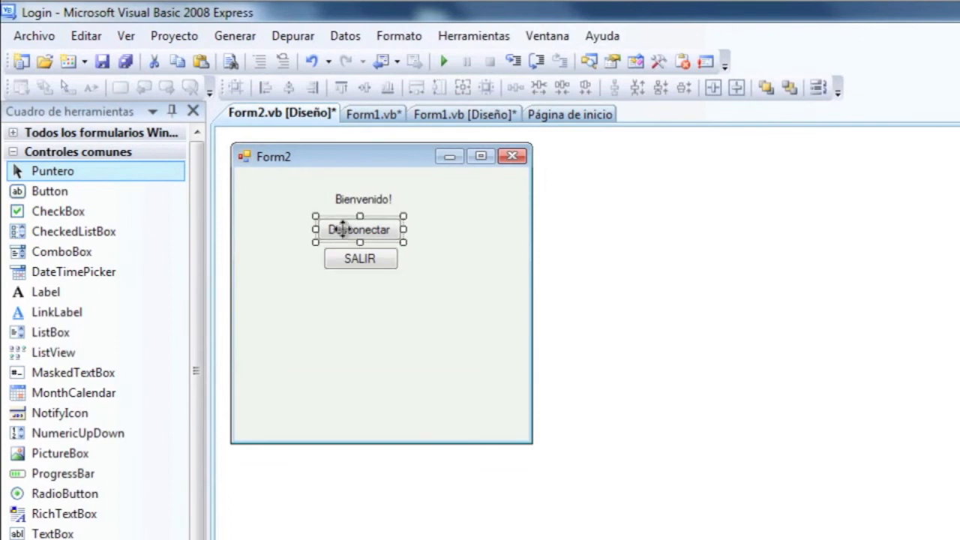
- Give the Desconectar button the code Form1.Show() and Me.Close()
double_click(360, 229)
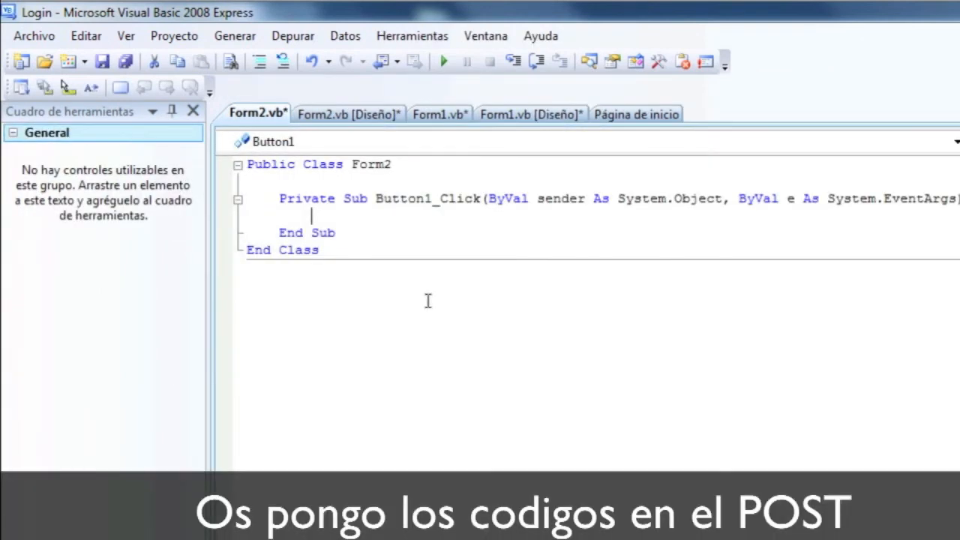
type("Form1.")
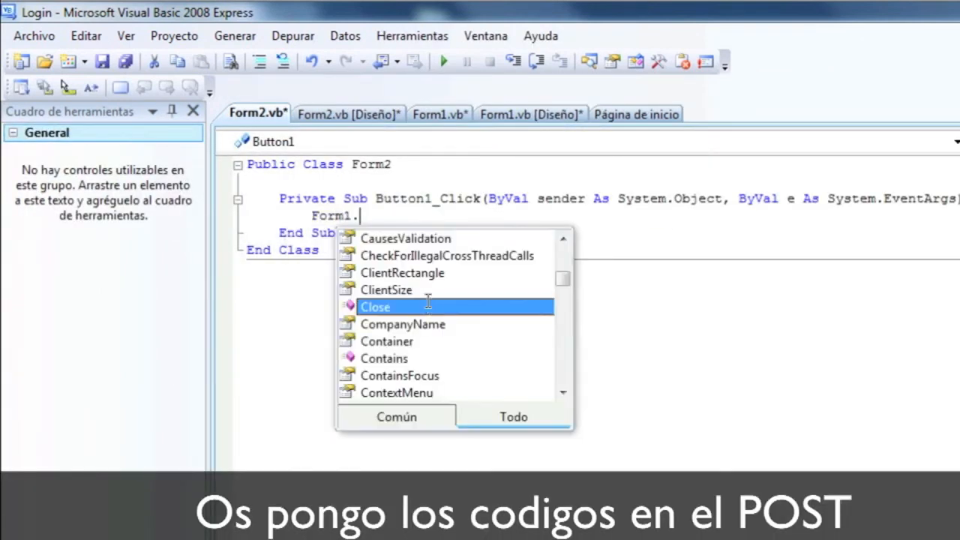
type("Show()")
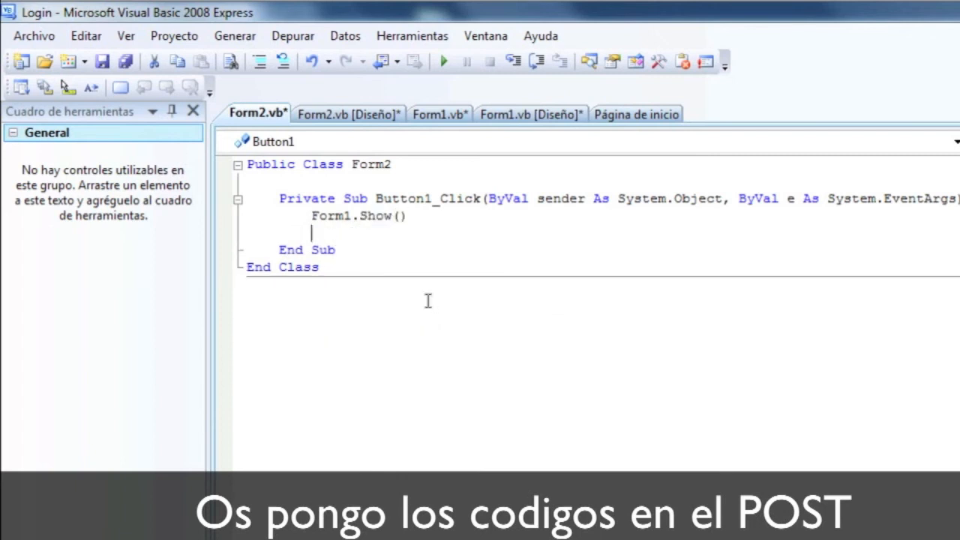
type("Me.close")
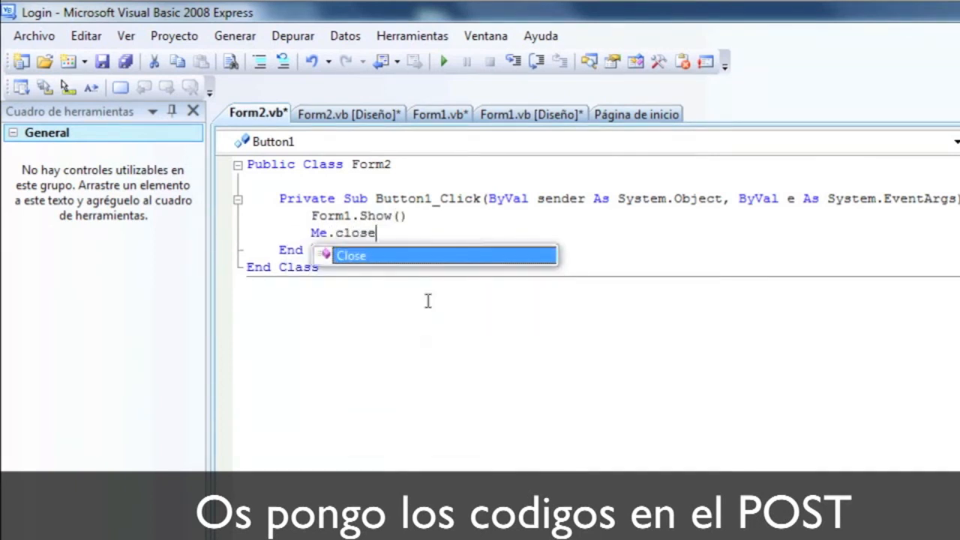
- Give the SALIR button the code Me.Close(), then return to Form2's designer
left_click(348, 114)
type("M")
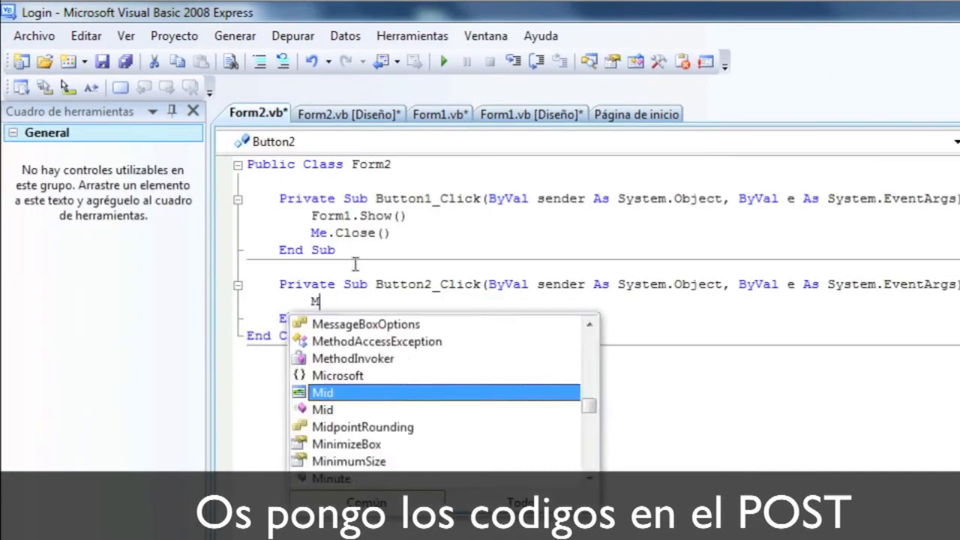
type("e.Close()")
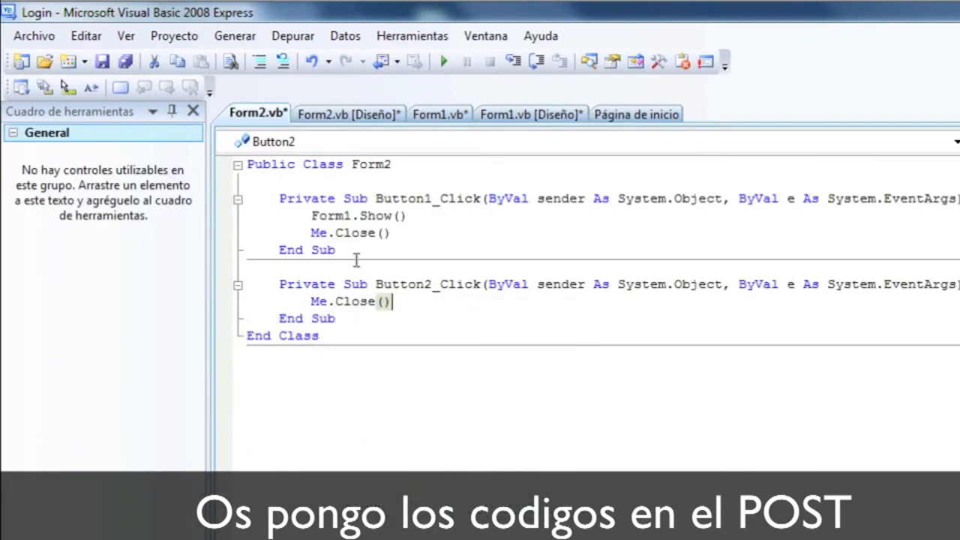
left_click(347, 114)
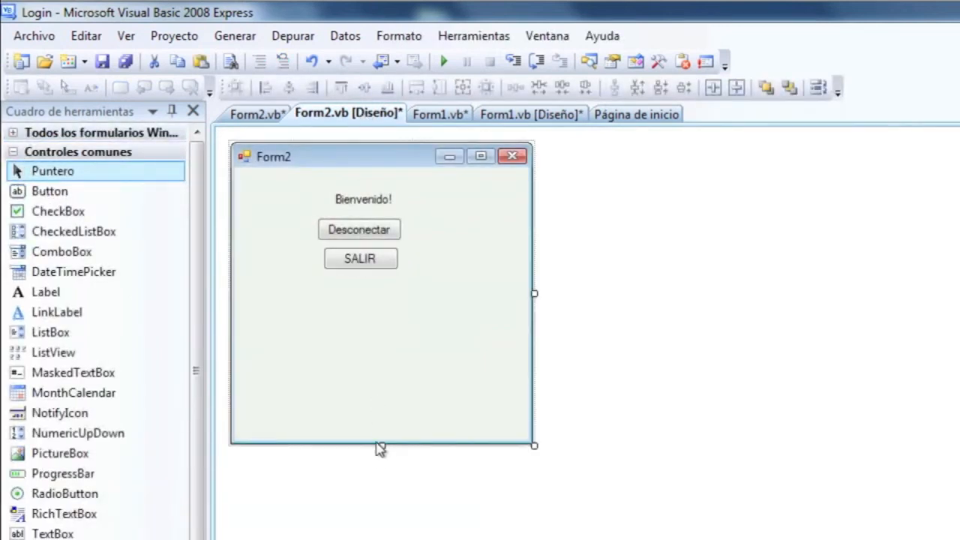
- Shrink Form2 to fit its buttons and start debugging the Login app
left_click_drag(382, 445, 382, 285)
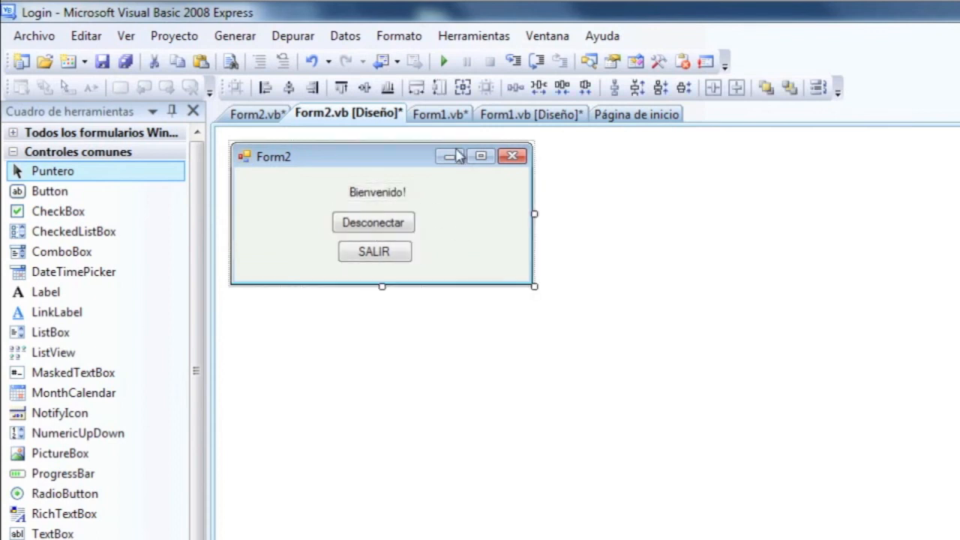
left_click(442, 60)
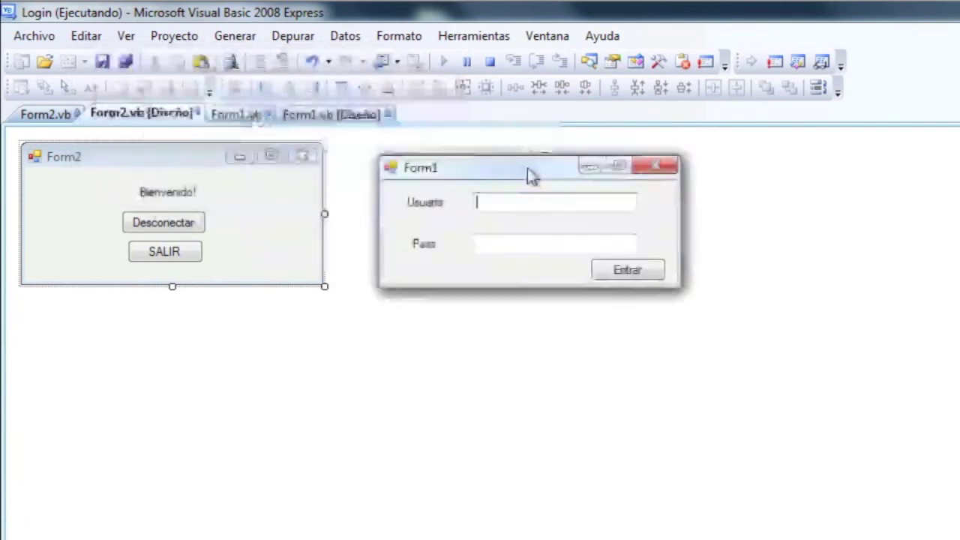
- Log in with user/pass, disconnect from the welcome form, and return to Form1's design
type("user")
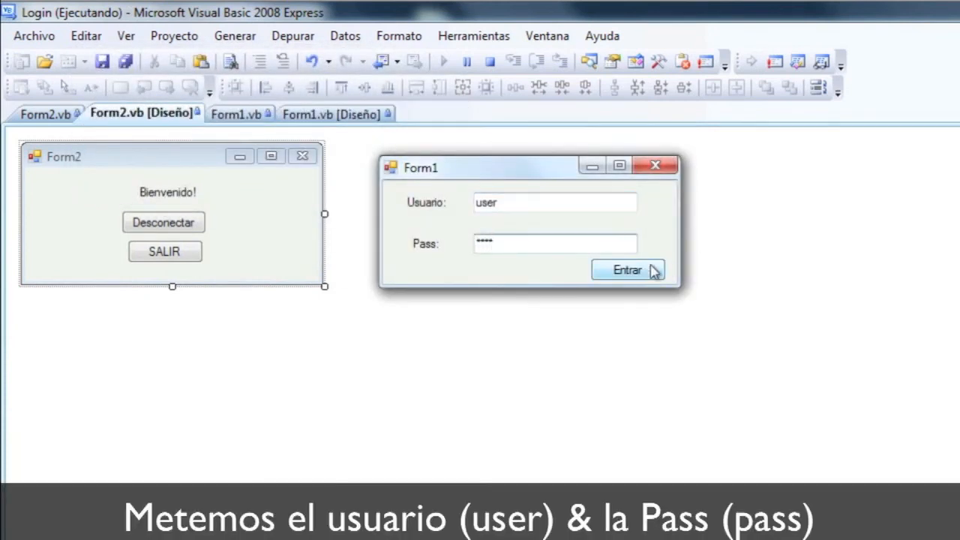
left_click(627, 270)
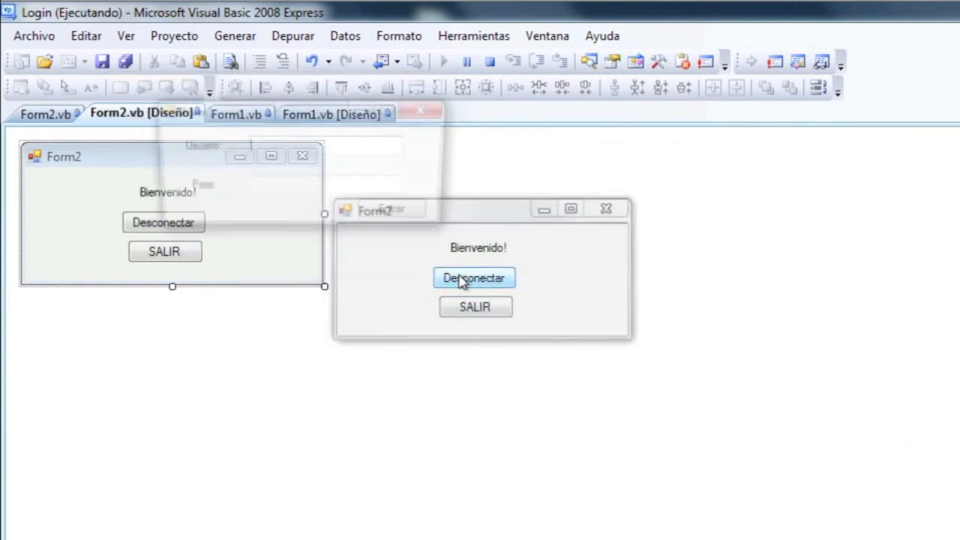
left_click(474, 277)
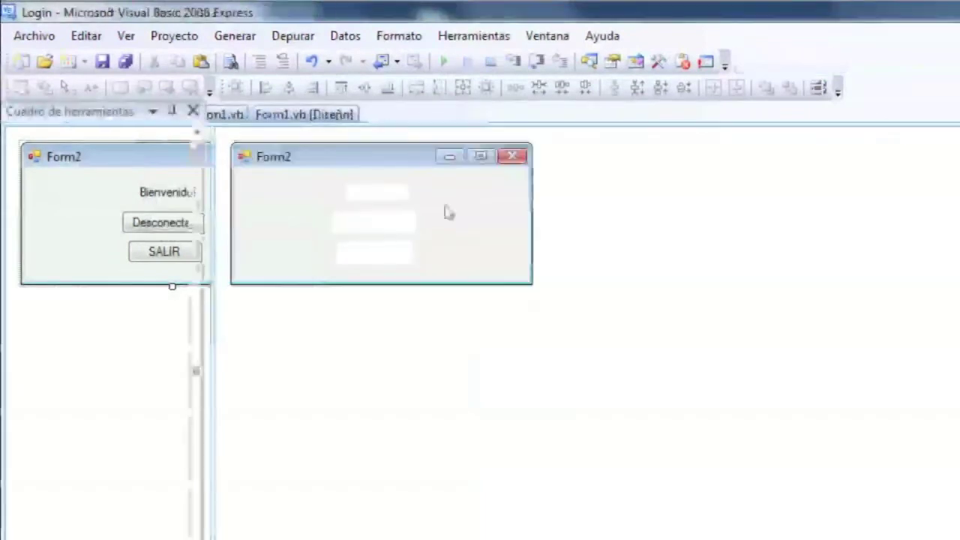
left_click(435, 113)
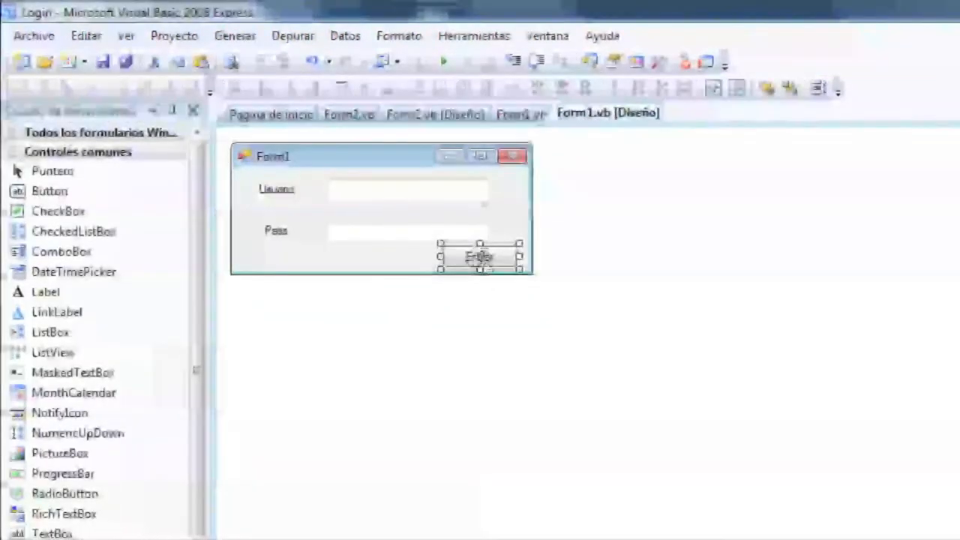
- Add Else MsgBox("Fallo!", MsgBoxStyle.Critical, "ERROR") to Entrar's code and rerun the app
double_click(478, 257)
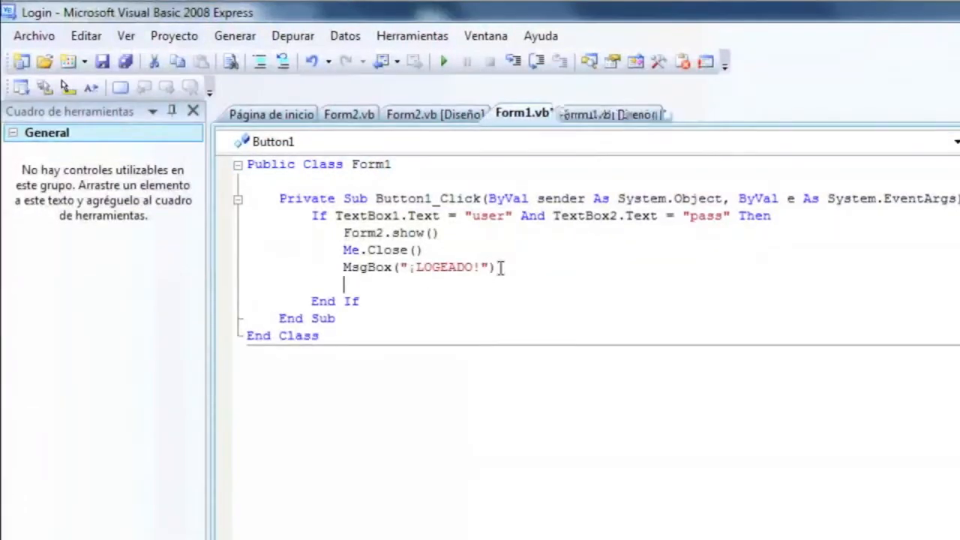
type("Else")
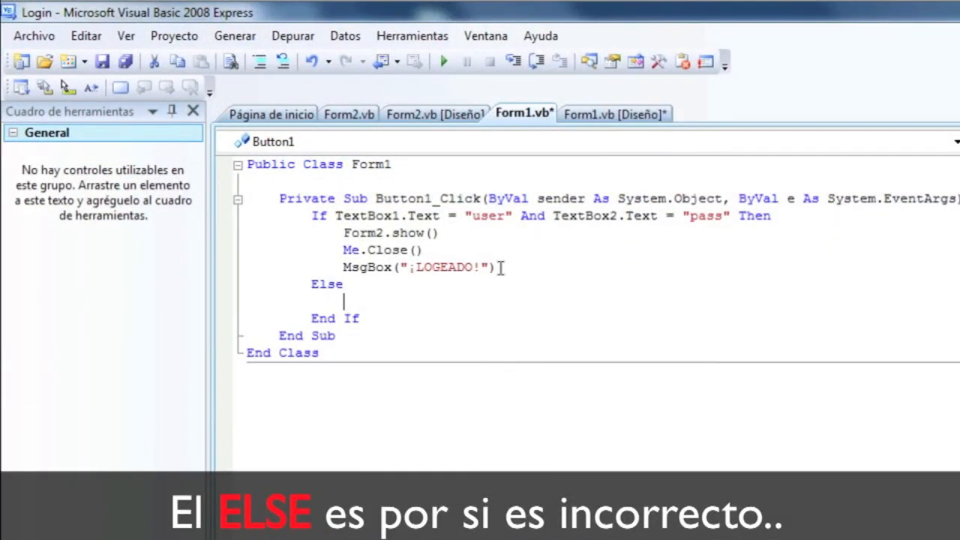
type("MsgBox(\"")
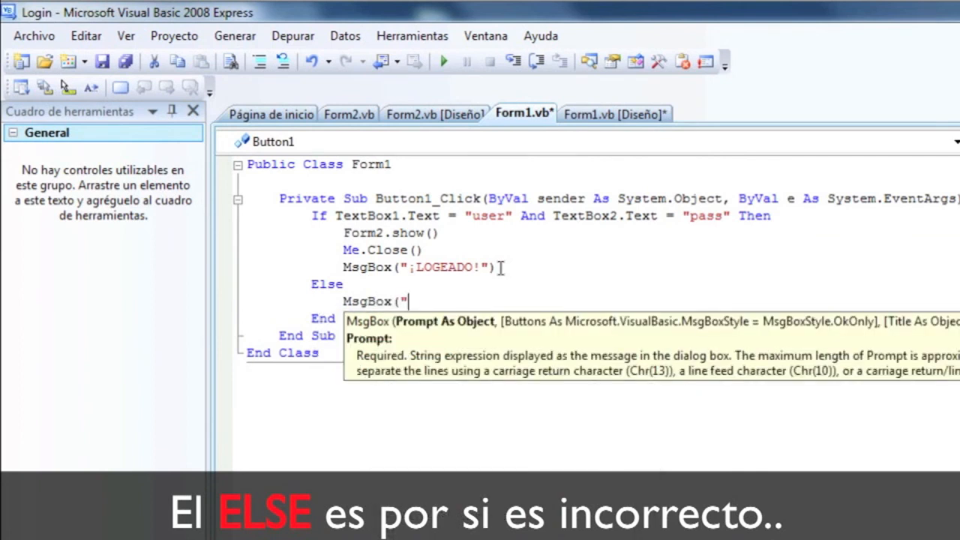
type("Fallo!\")")
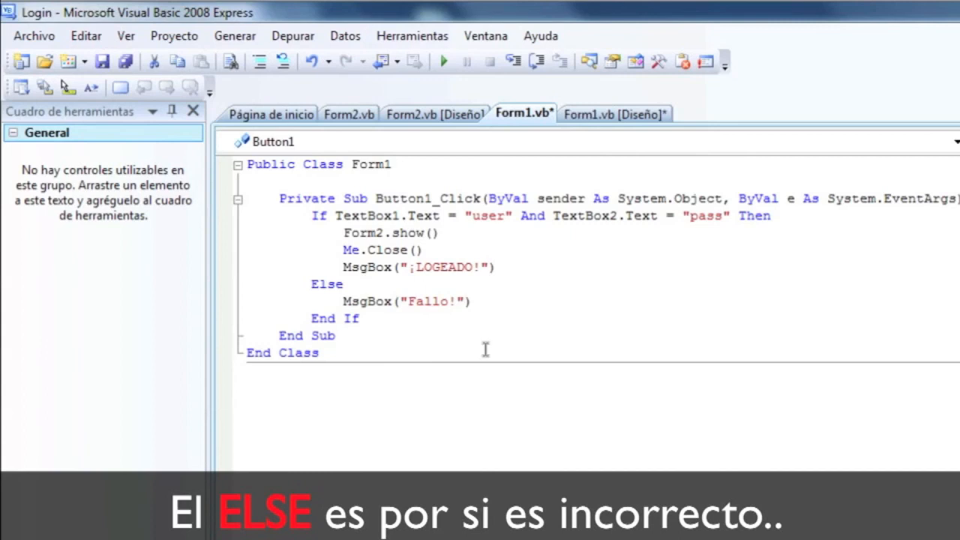
type(", msgboxstyle")
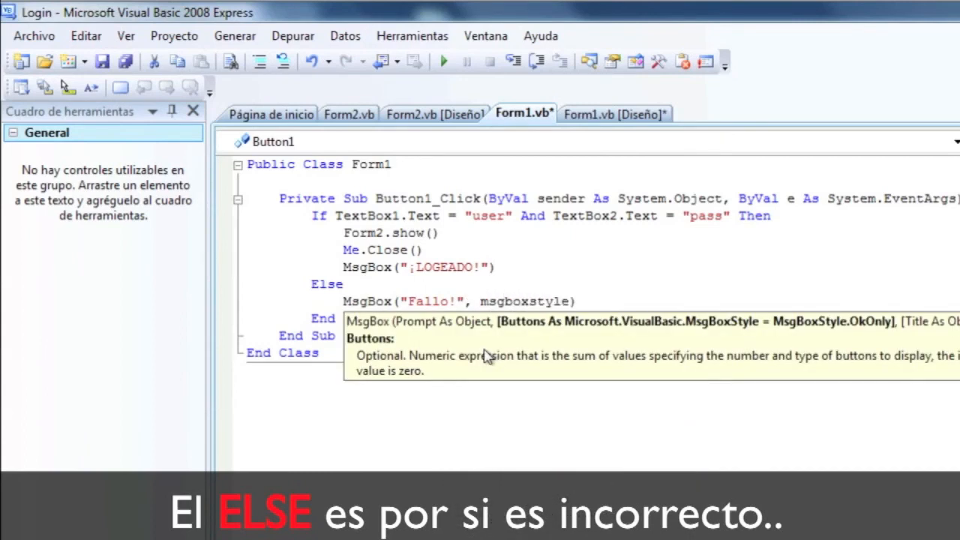
type(".critical,")
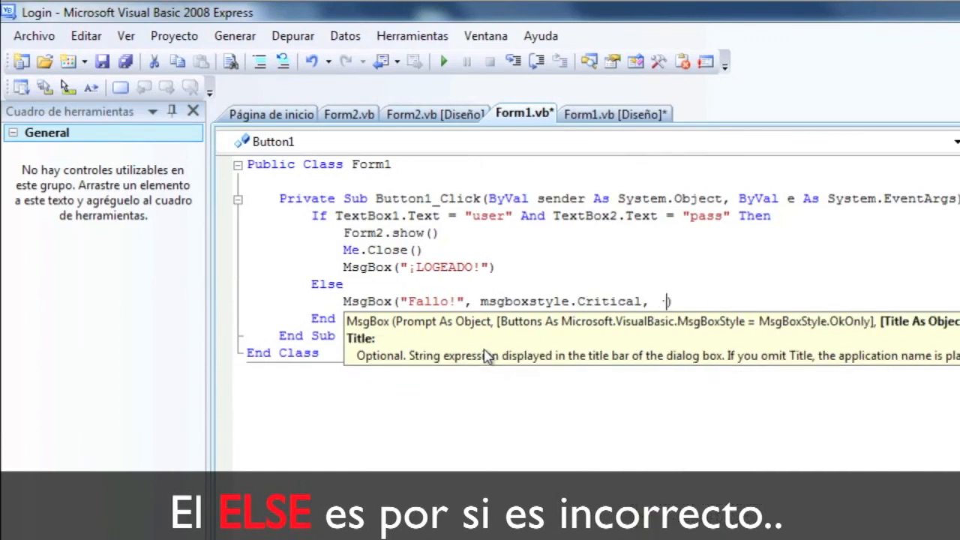
type("\"ERROR")
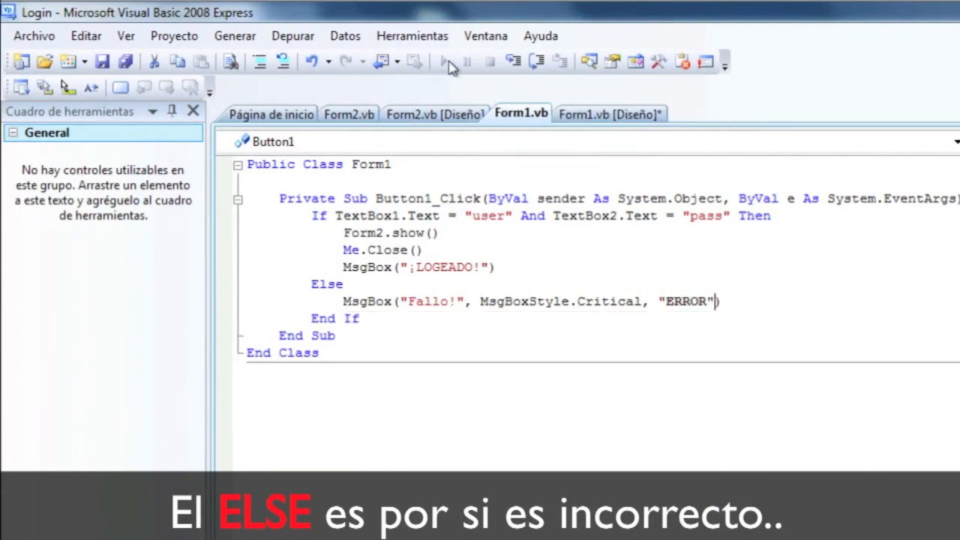
left_click(443, 61)
type("user")
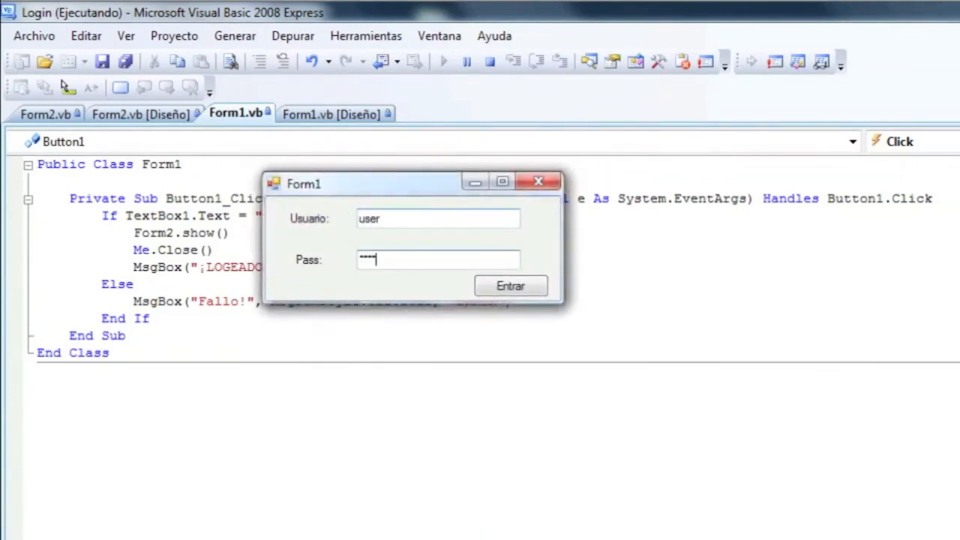
- Test correct and wrong logins, quit with SALIR, and return to Form1's design
left_click(510, 286)
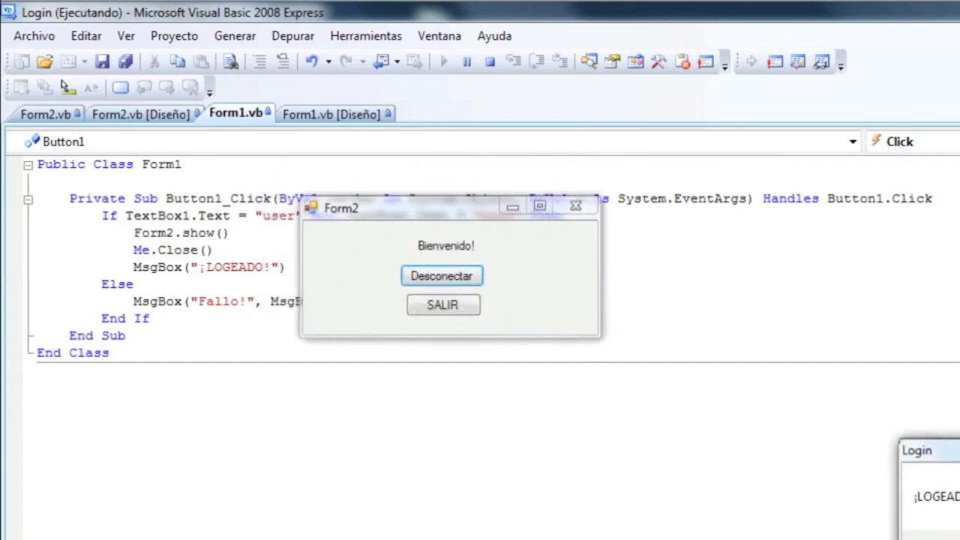
left_click(441, 276)
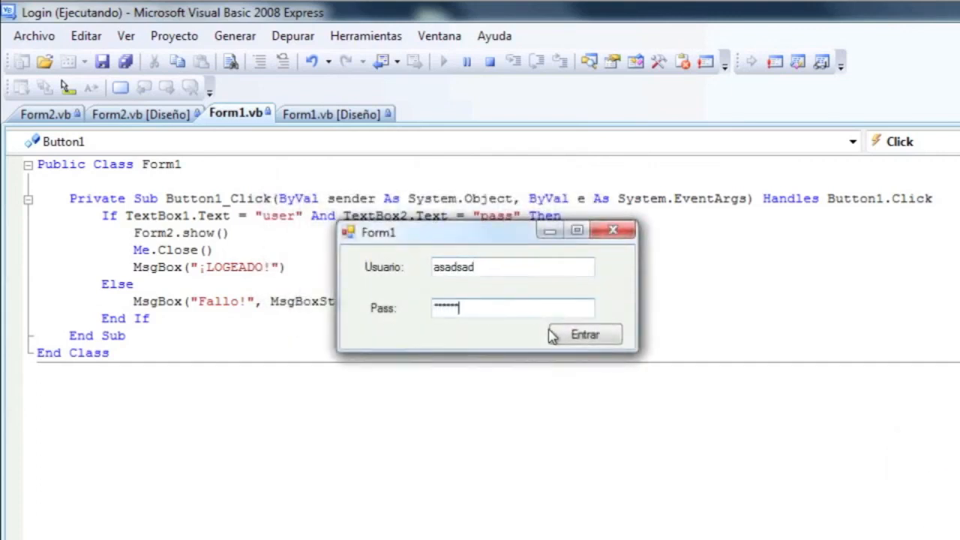
left_click(584, 333)
type("user")
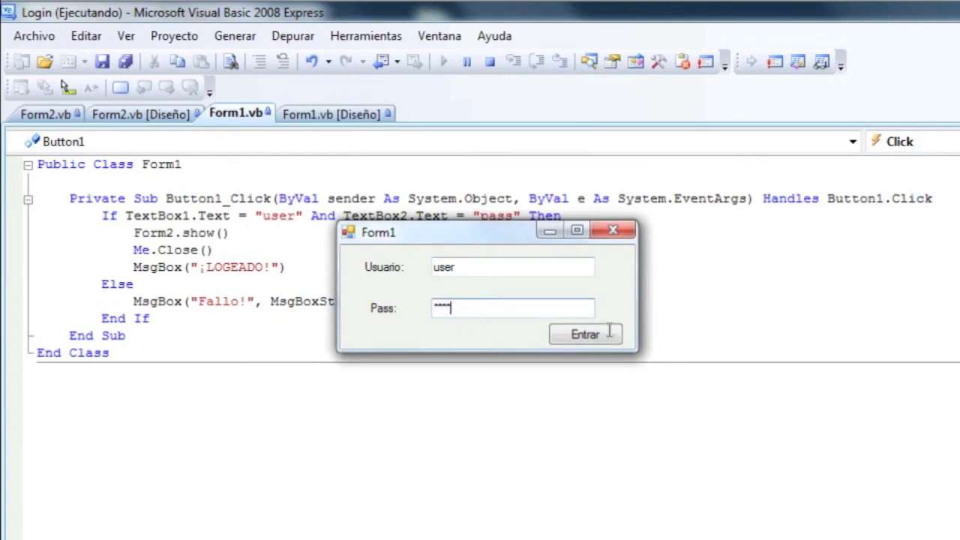
left_click(585, 334)
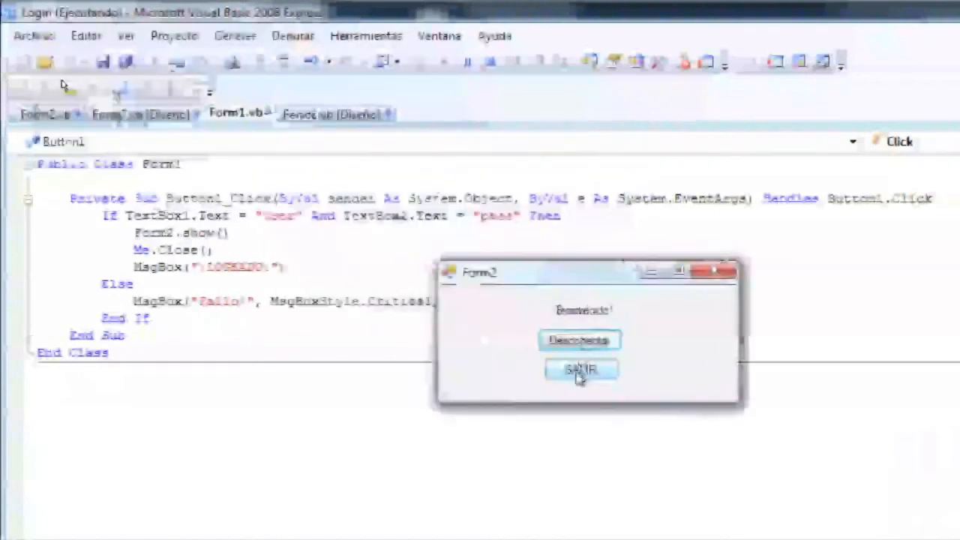
left_click(581, 371)
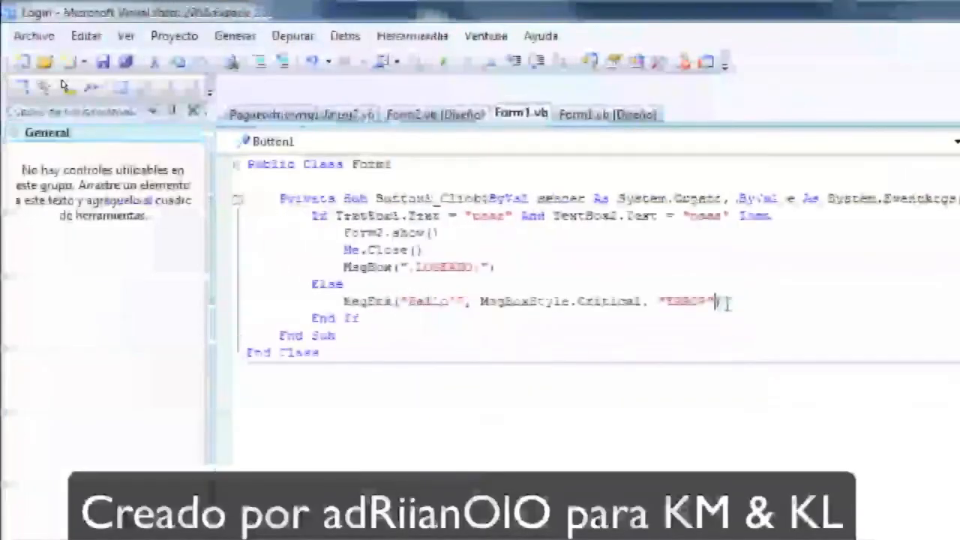
left_click(607, 113)
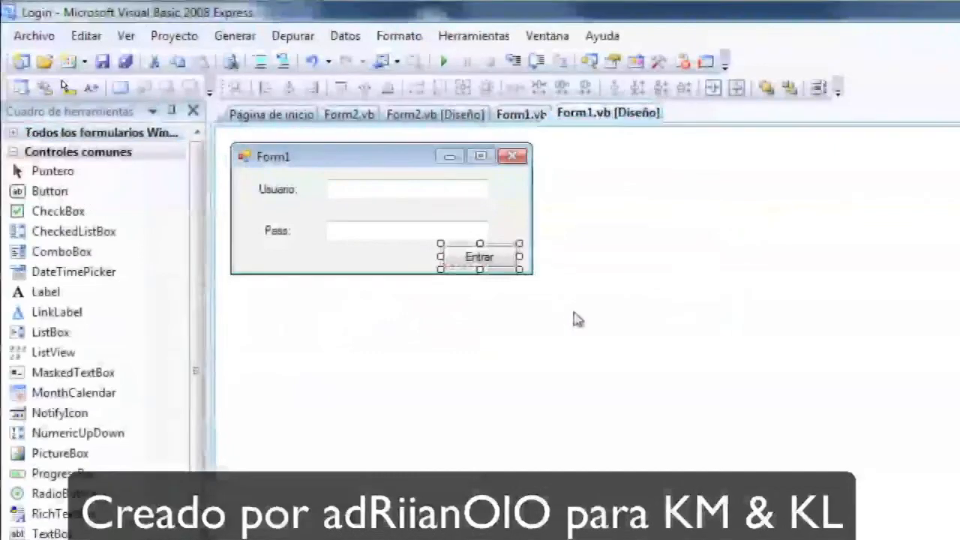